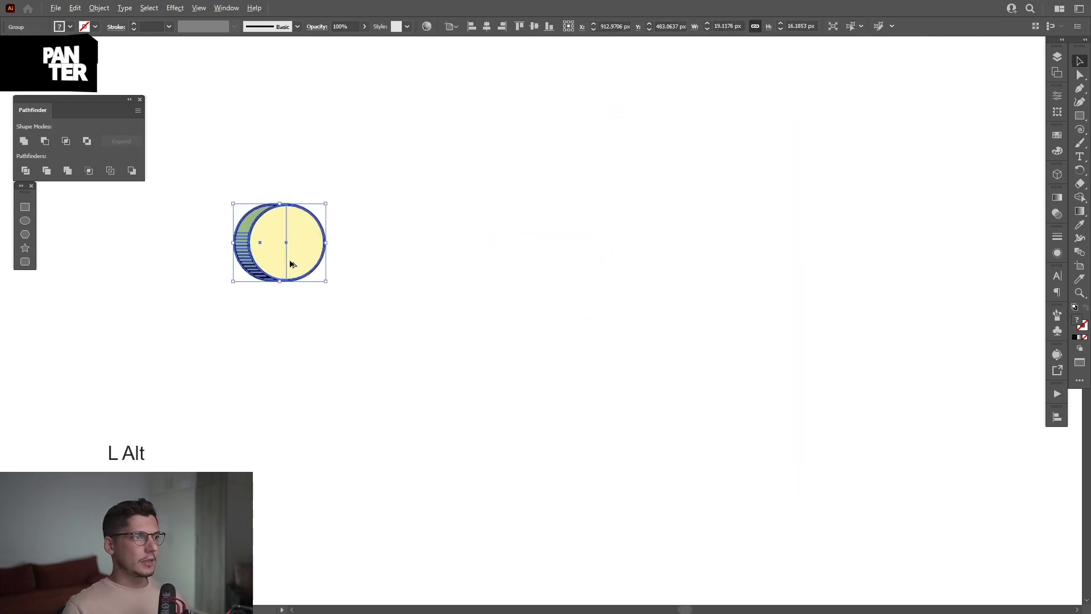
- Alt-drag the coin to the right to create a duplicate
left_click_drag(278, 242, 620, 215)
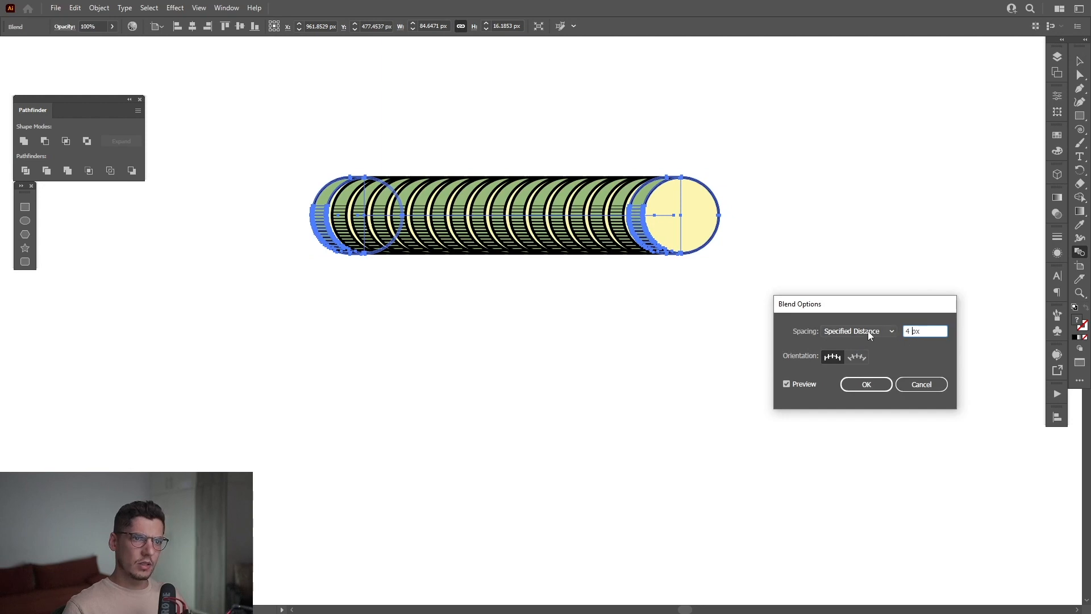
- Switch the blend spacing from Specified Distance to Specified Steps and confirm
left_click(857, 331)
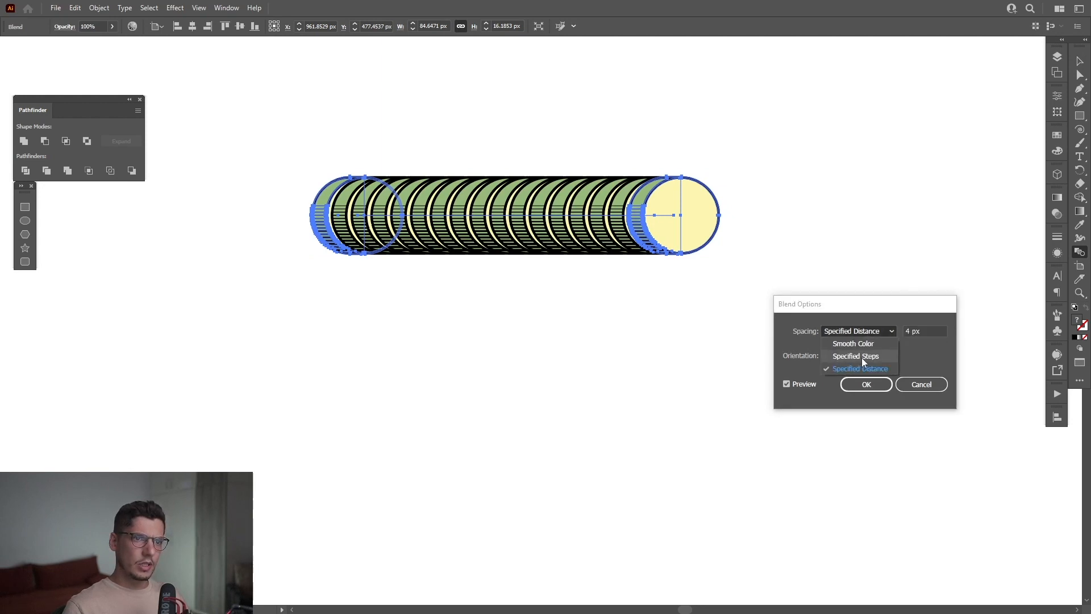
left_click(857, 355)
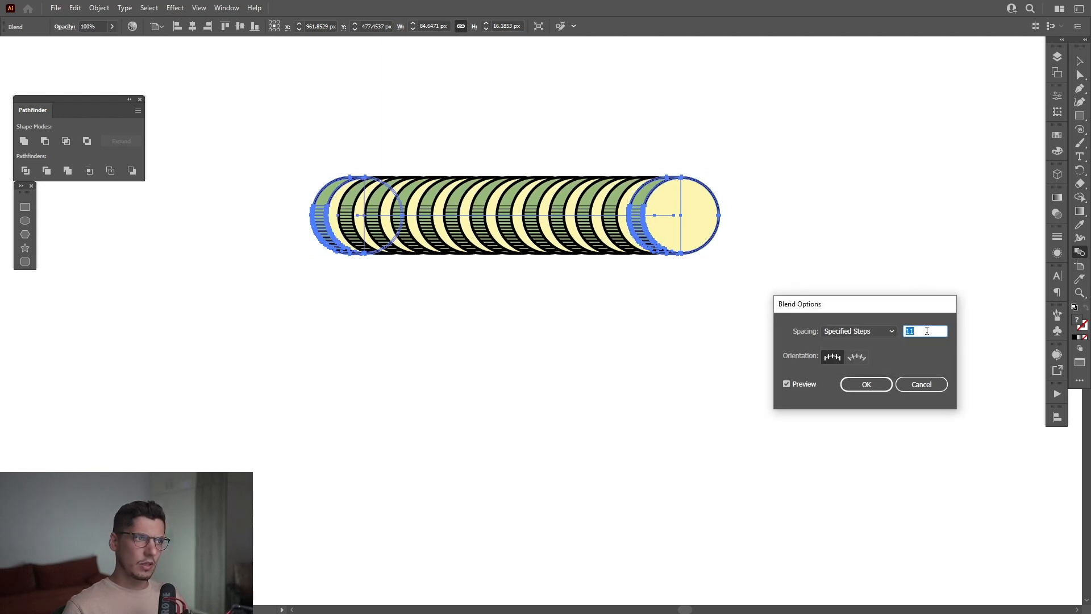
left_click(866, 384)
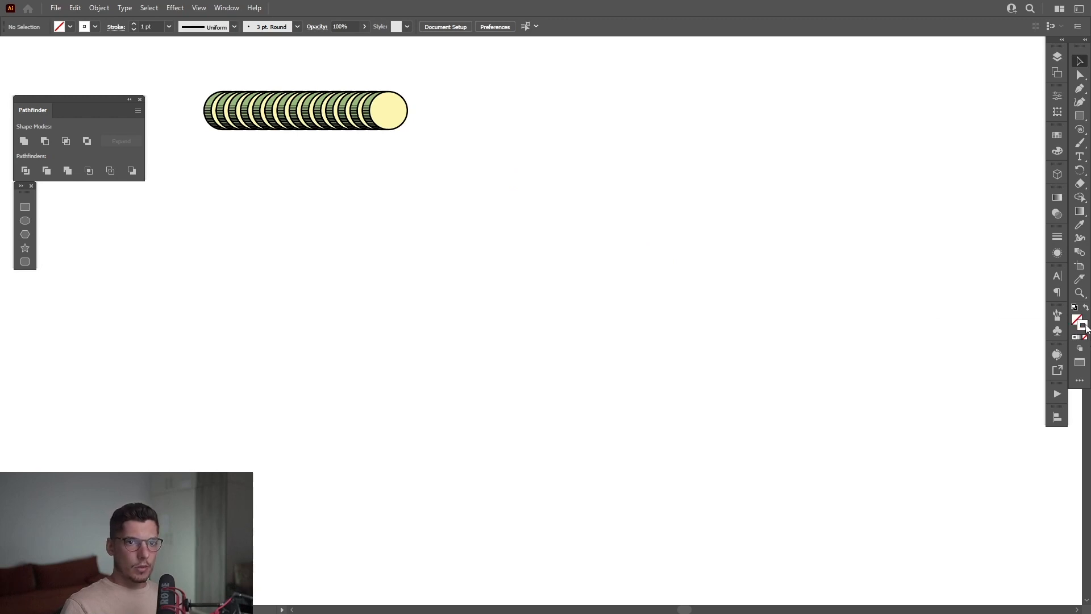
mouse_move(1058, 212)
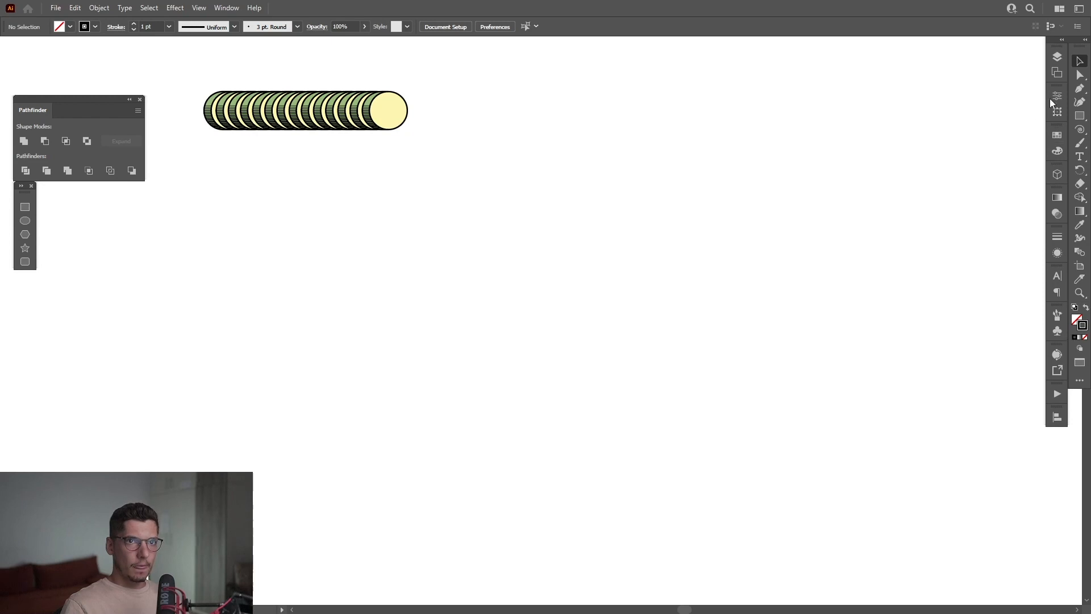
- Draw a straight horizontal line beneath the coin row with the Pen tool
left_click(1081, 73)
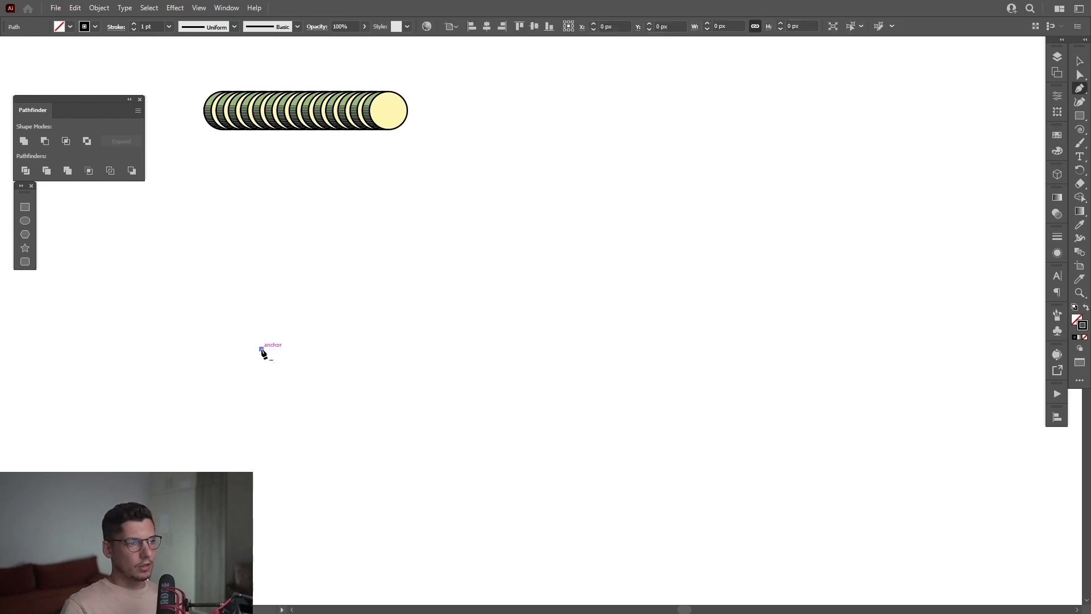
left_click_drag(261, 348, 656, 353)
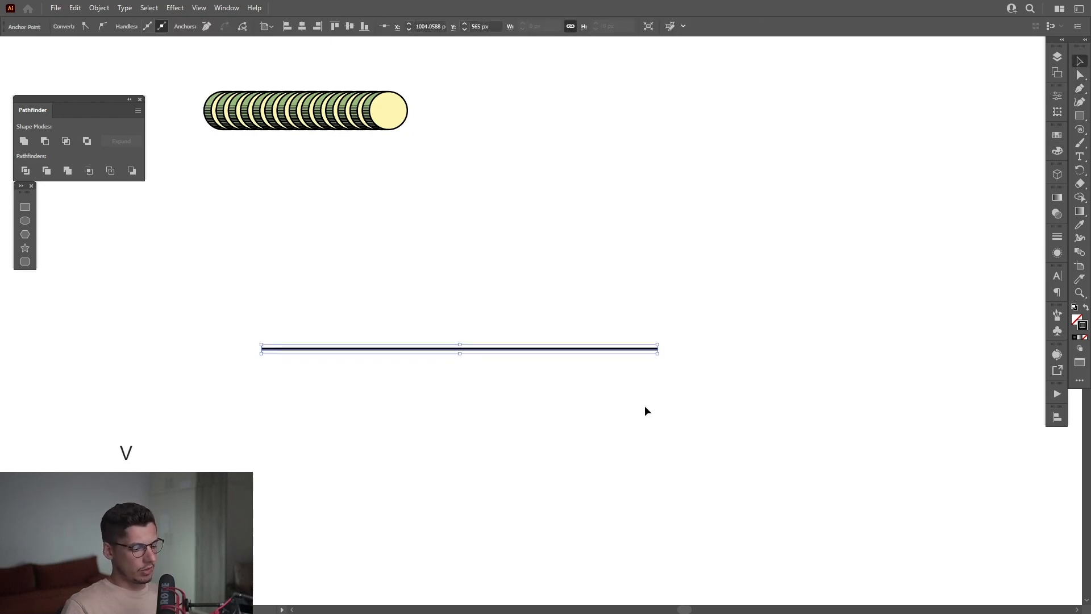
left_click(175, 8)
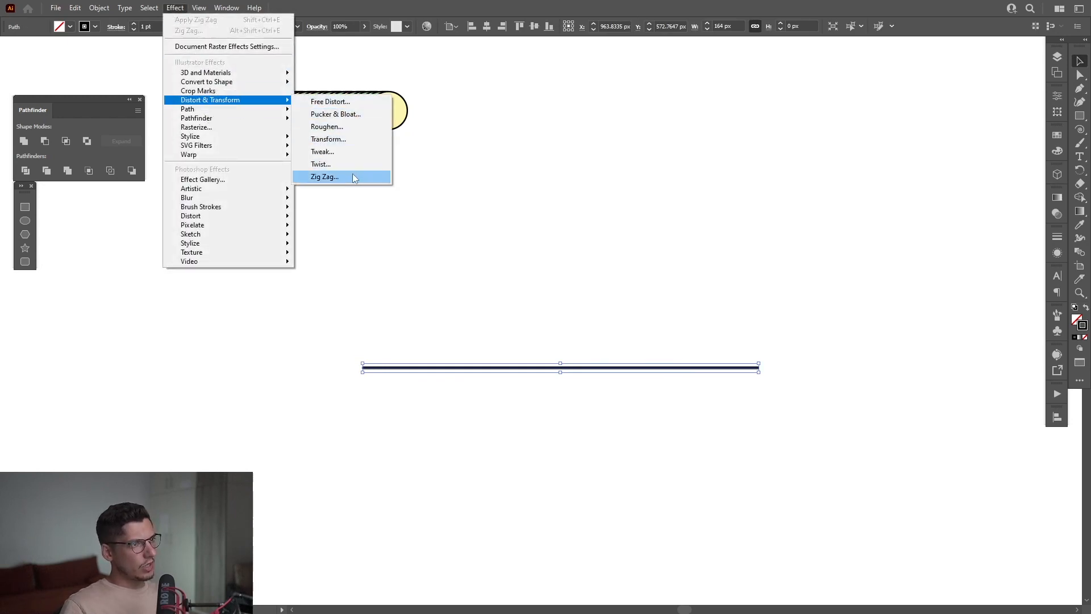
- Apply Zig Zag with 2 ridges per segment, smooth points and about 17 px size
left_click(323, 176)
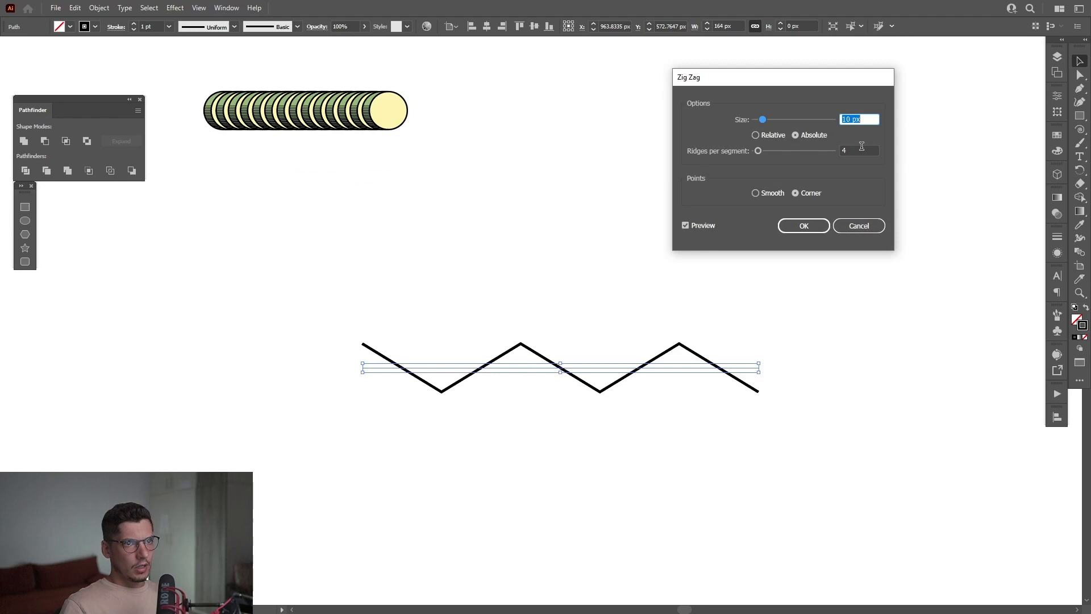
left_click(858, 150)
type("2")
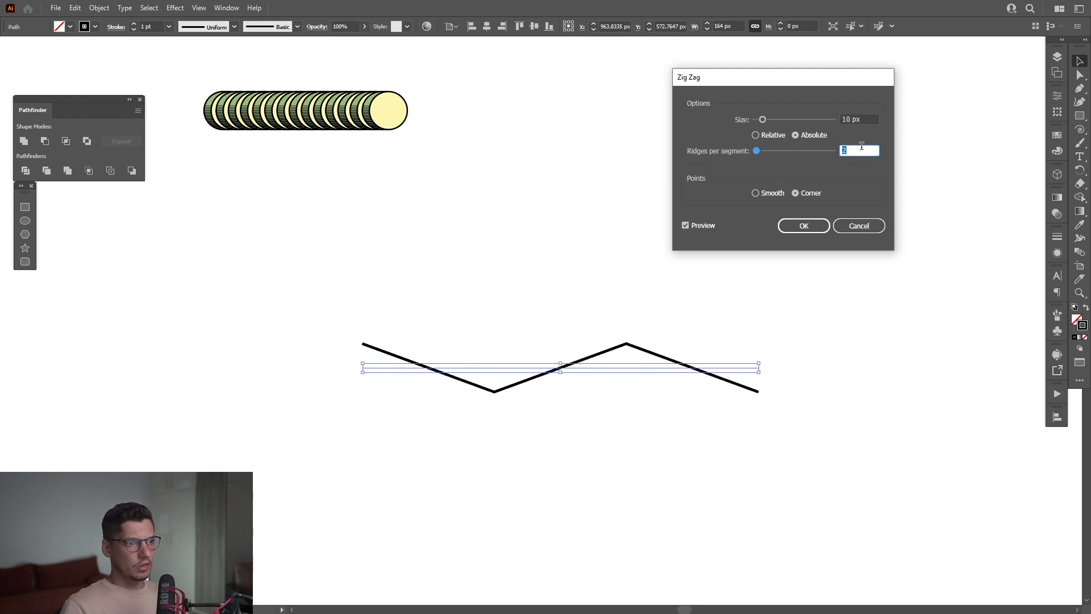
left_click(755, 193)
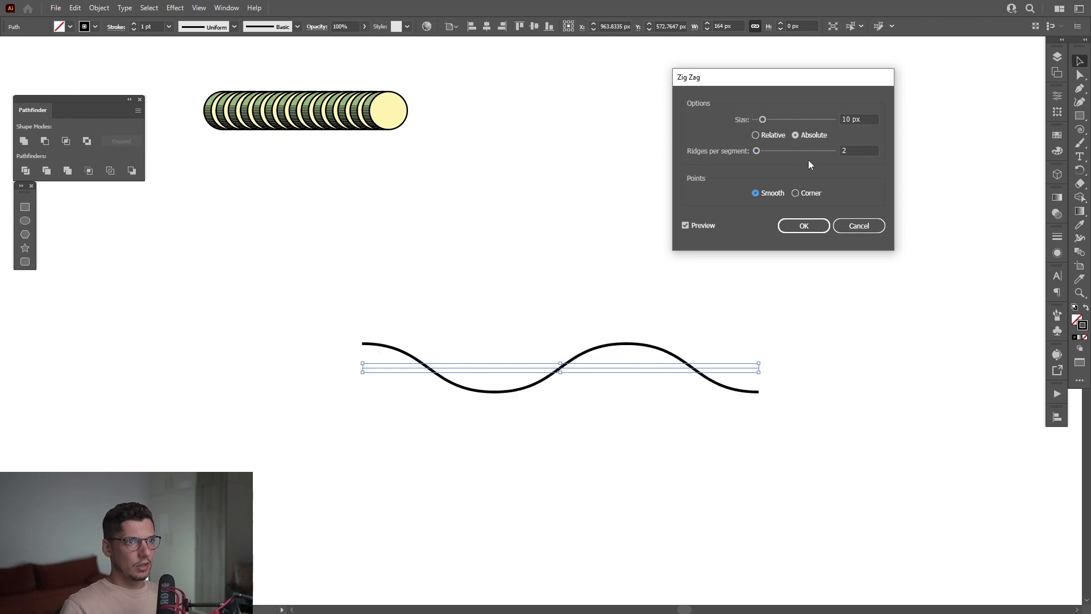
left_click_drag(762, 119, 765, 119)
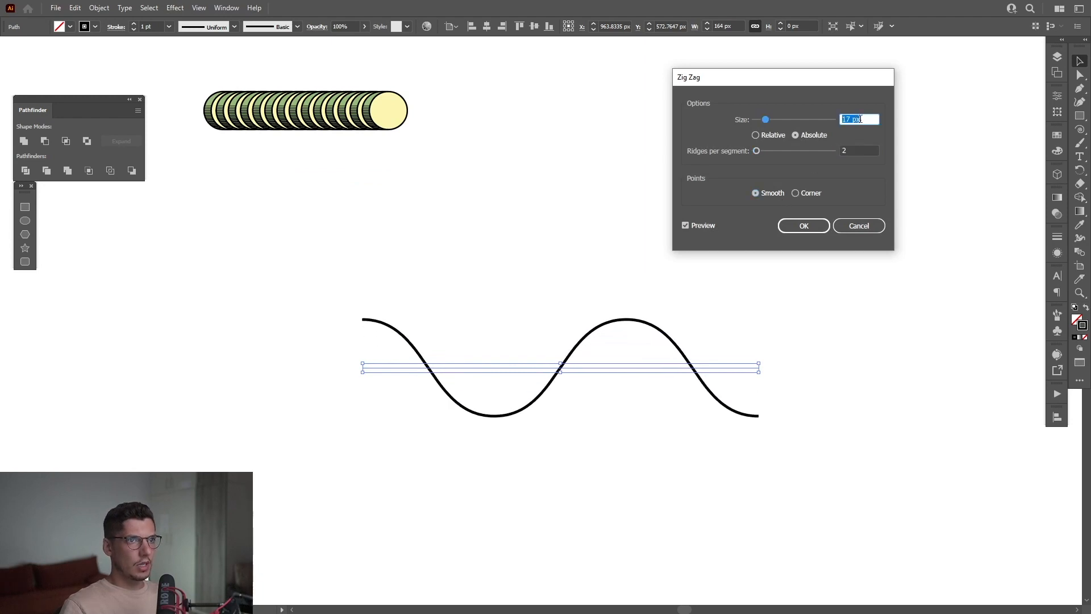
left_click(99, 7)
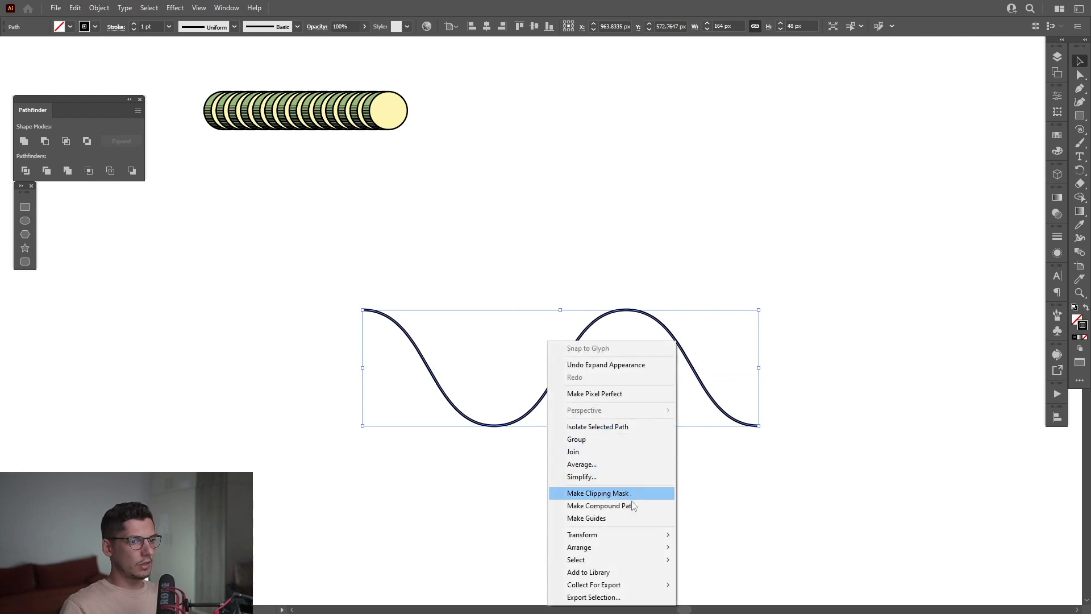
mouse_move(582, 534)
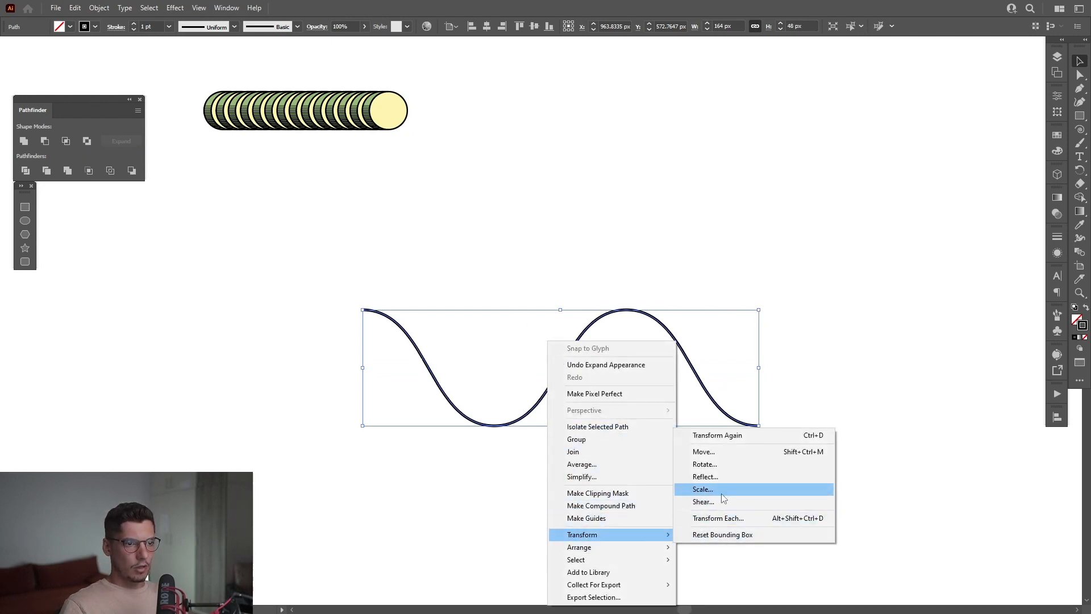
- Reflect the wave and use it to replace the coin blend's spine
left_click(704, 476)
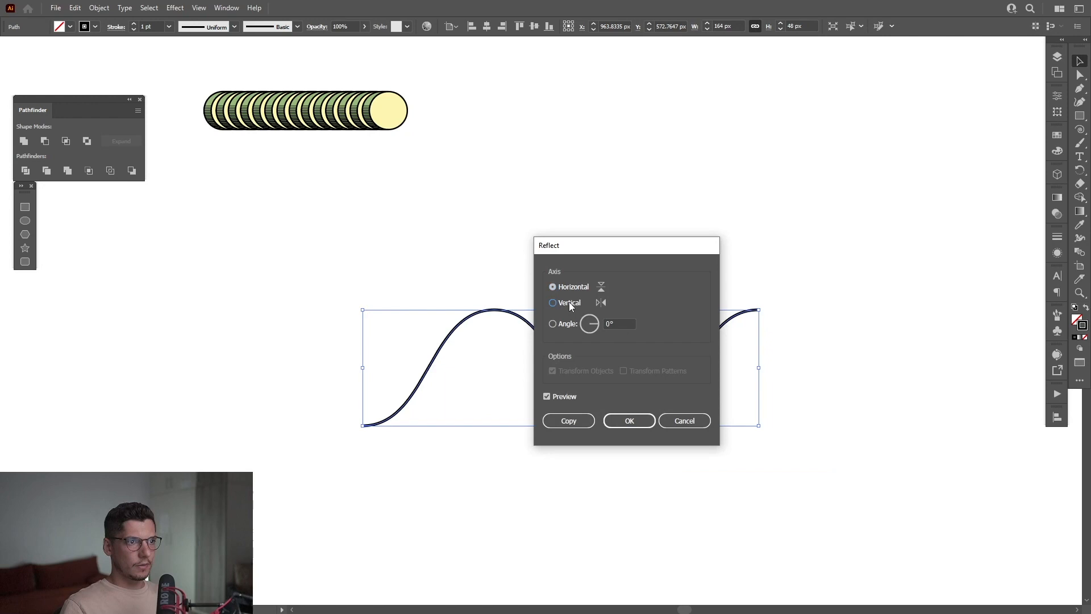
left_click(627, 420)
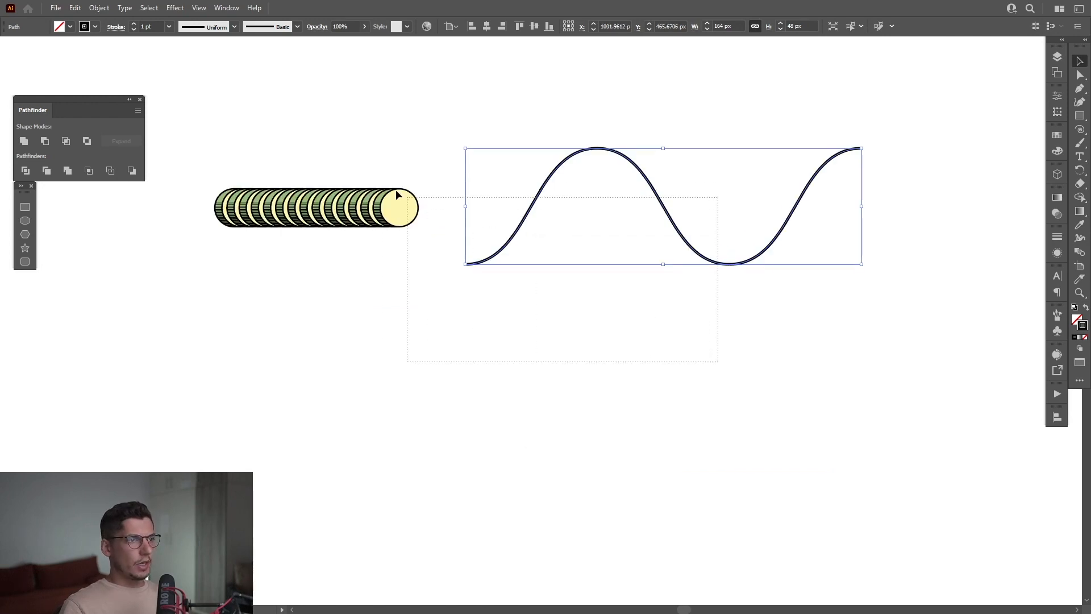
left_click(99, 8)
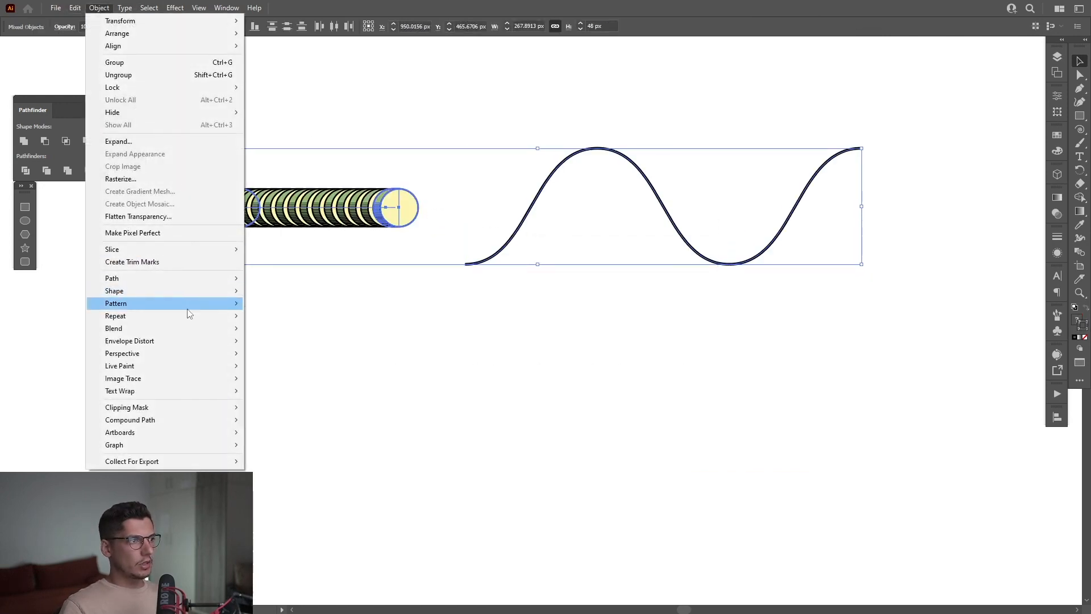
mouse_move(114, 327)
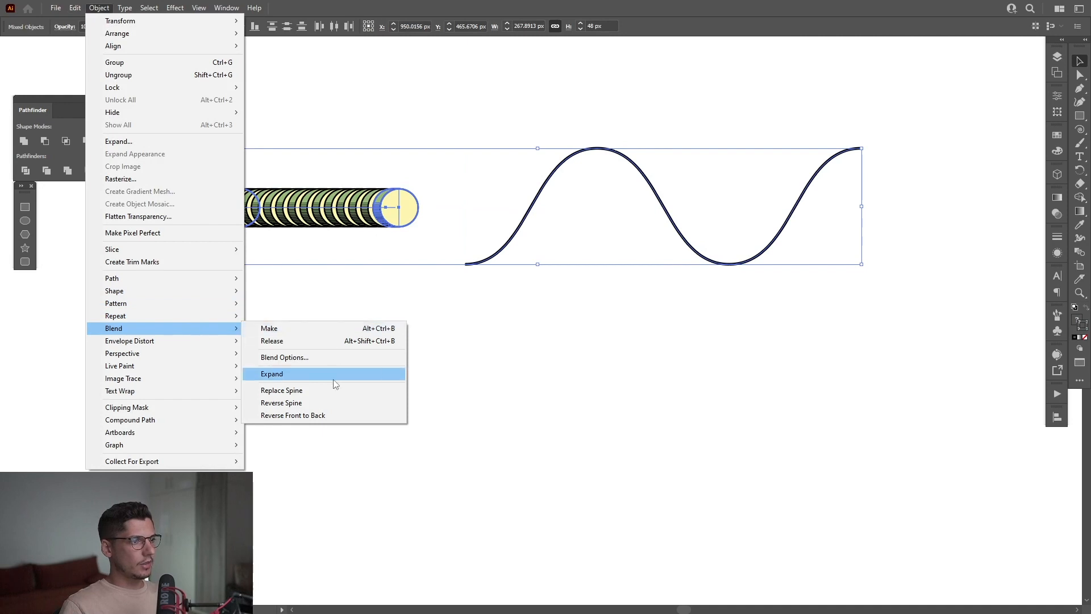
left_click(272, 374)
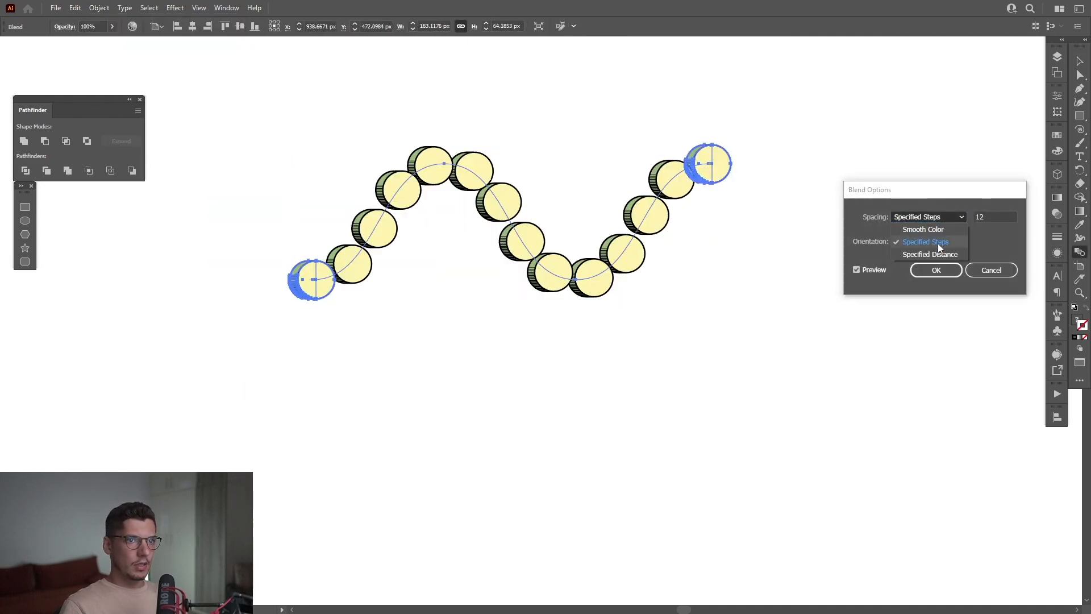
- Set the wavy coin blend to 70 specified steps, then change it to 45
left_click(924, 241)
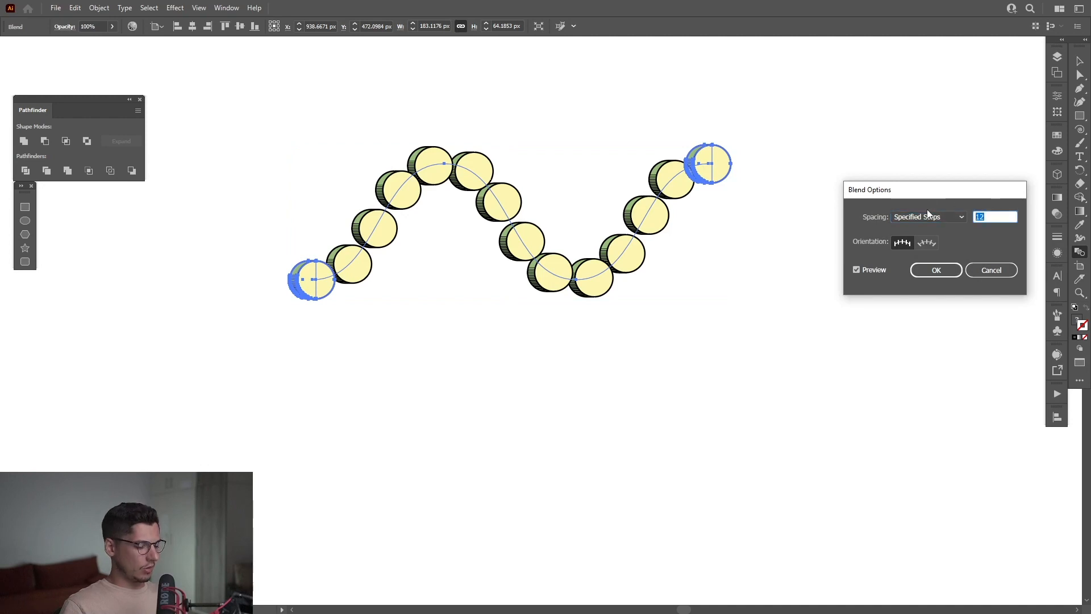
type("70")
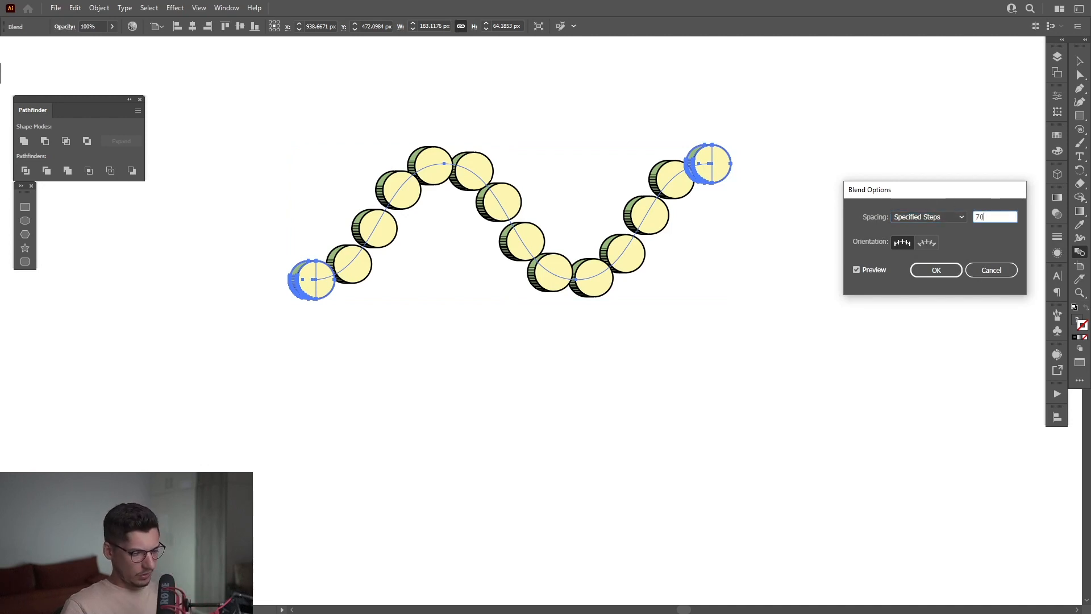
left_click(936, 270)
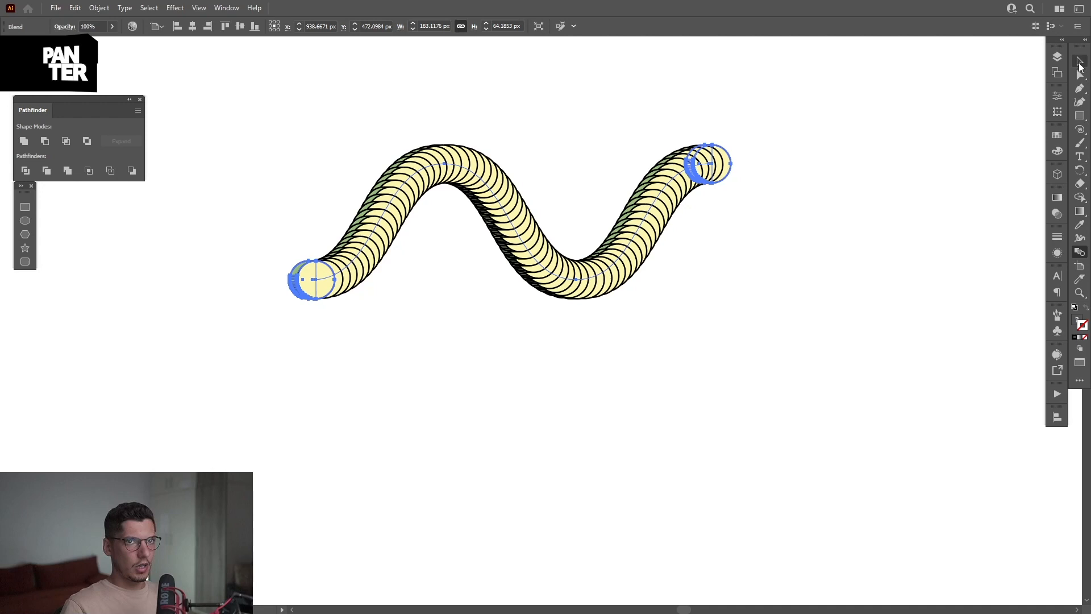
left_click(98, 7)
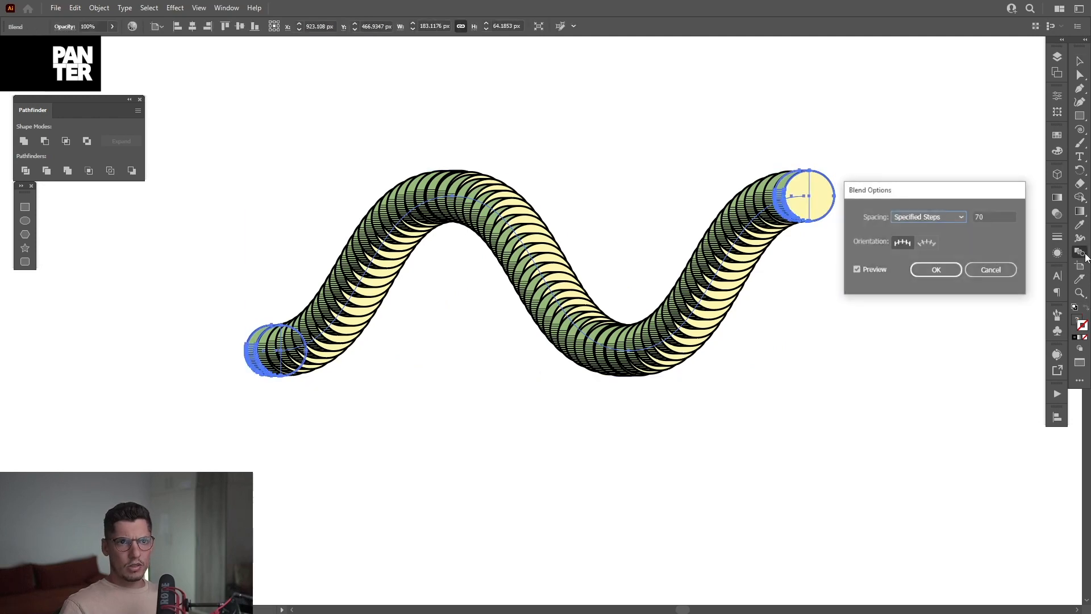
type("45")
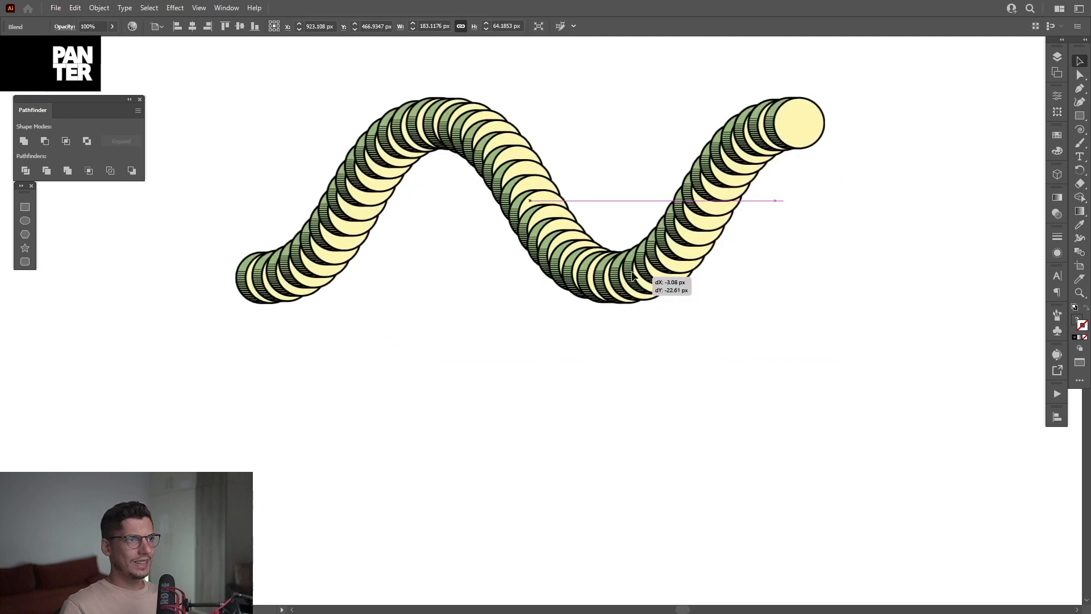
- Alt-drag the wavy coin blend downward to place a copy below the original
left_click_drag(540, 198, 539, 316)
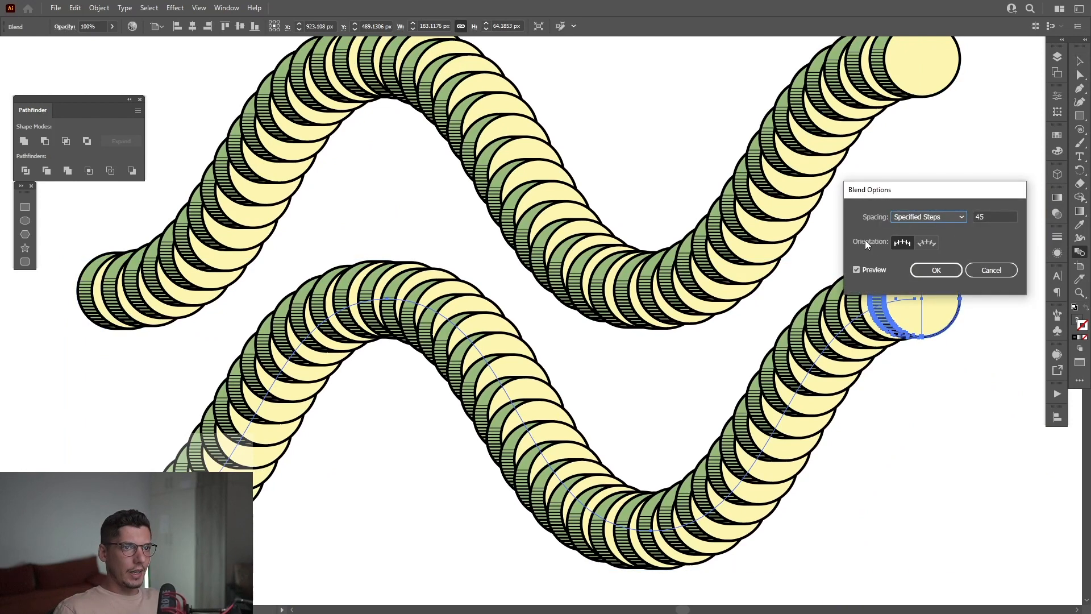
mouse_move(901, 243)
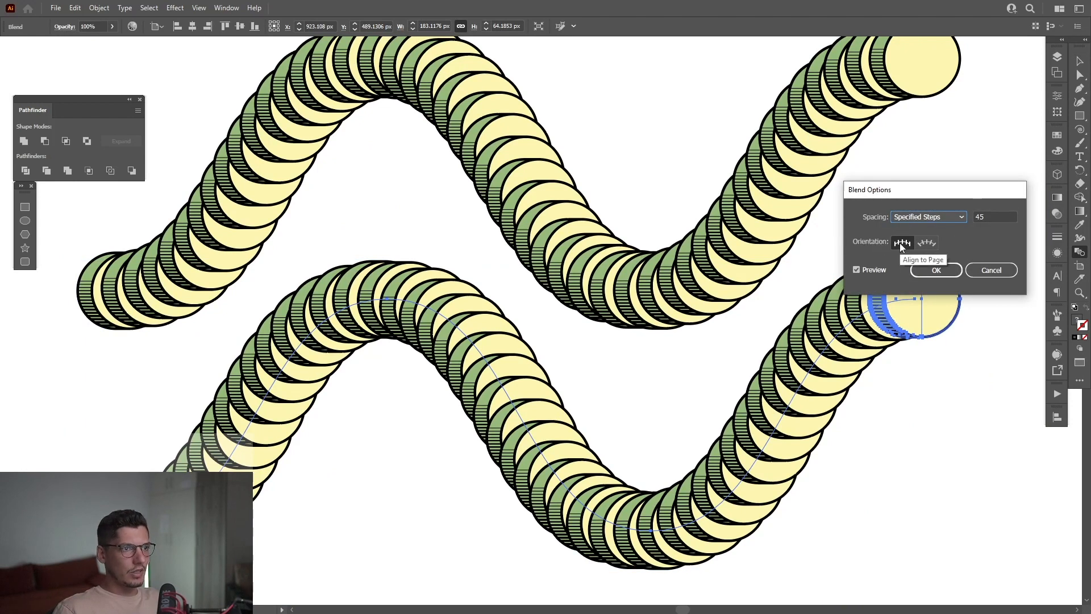
mouse_move(926, 243)
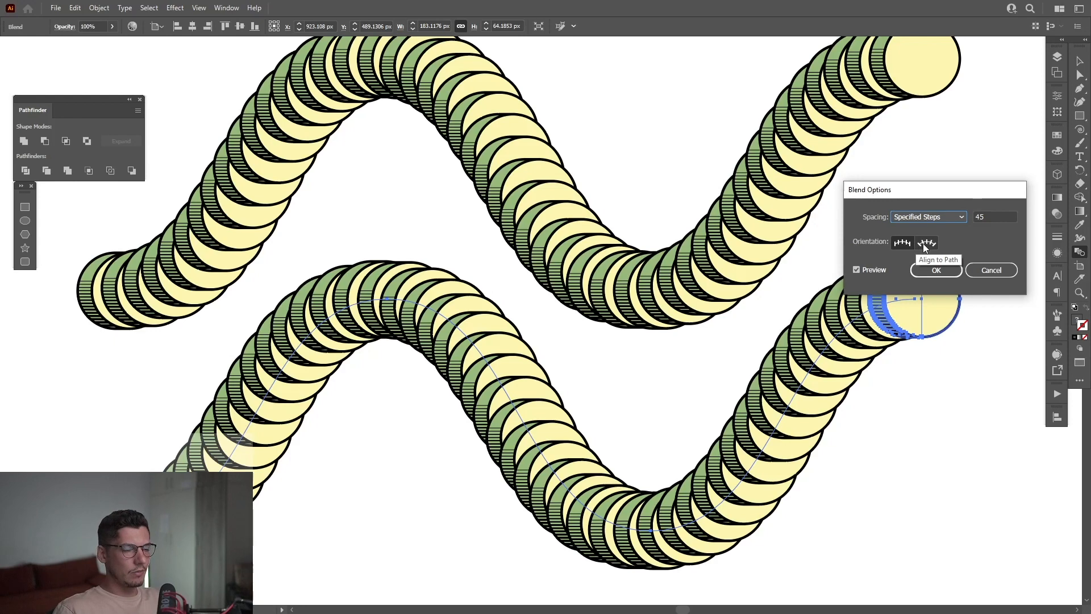
- Set the lower blend's orientation to Align to Path so coins tilt along the wave
left_click(927, 242)
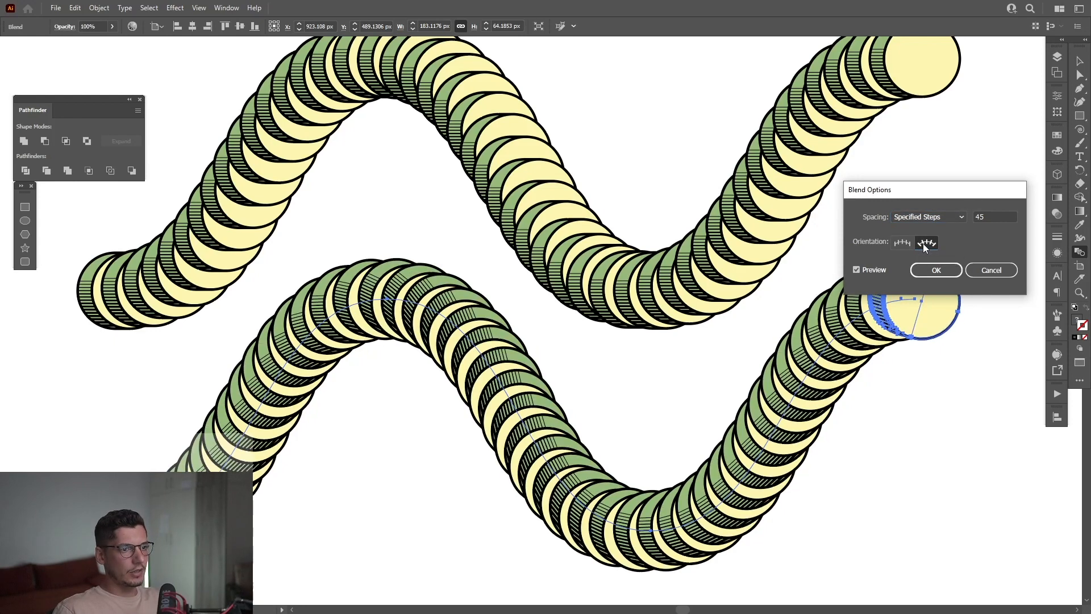